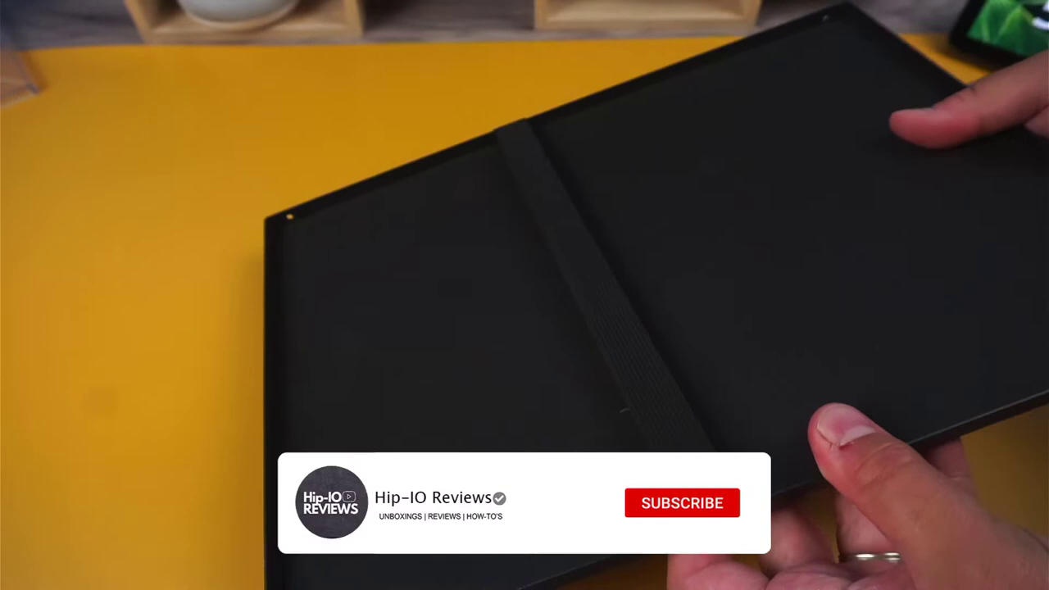
click(682, 502)
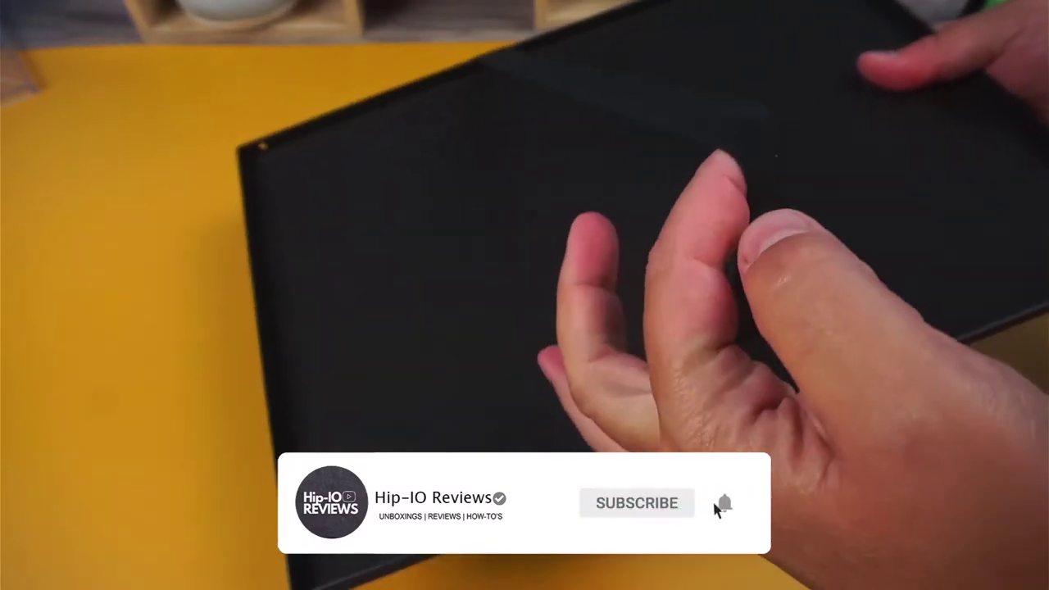